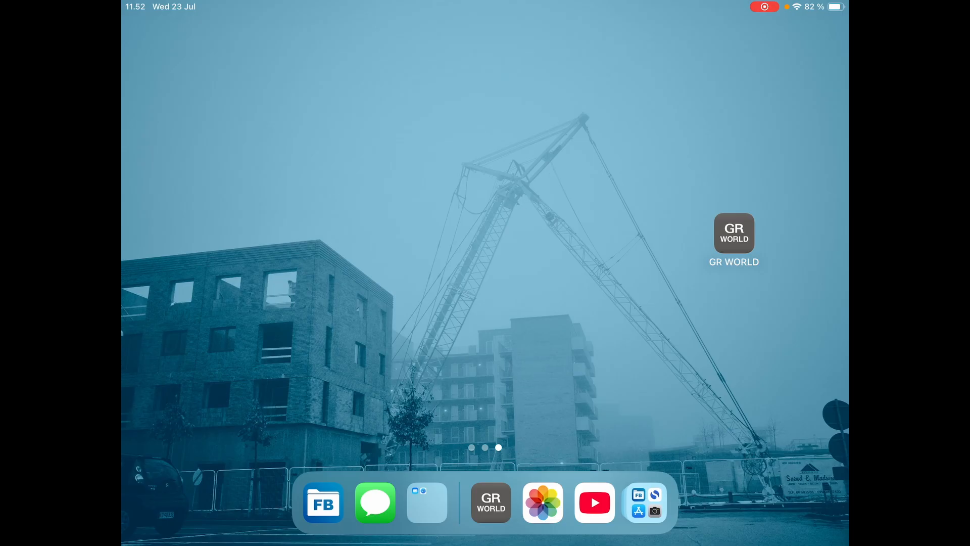
Step: Remove and delete the GR WORLD app from the Home Screen
{"action": "left_click", "coordinate": [733, 234]}
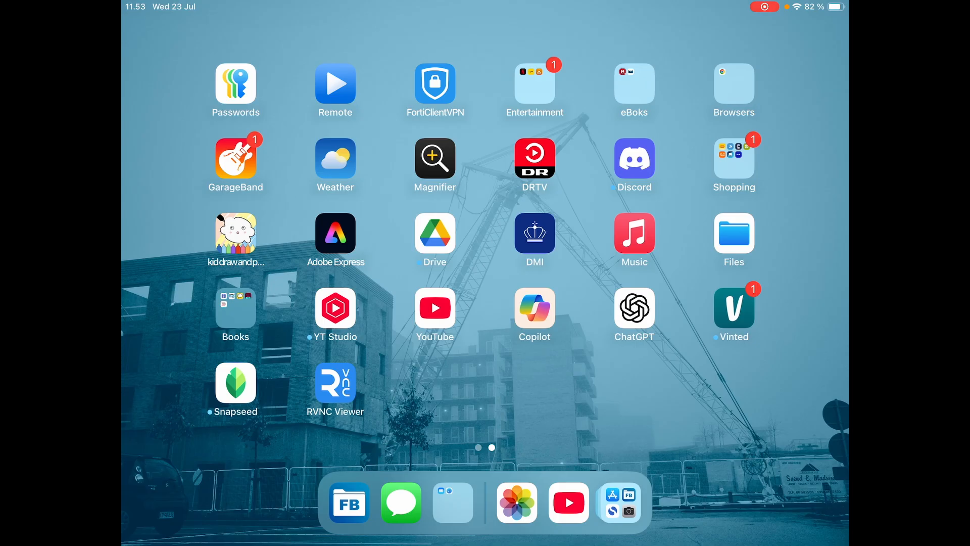
Step: Forget the GR_5D7DD0 camera in Settings > Bluetooth and confirm it
{"action": "type", "text": "se"}
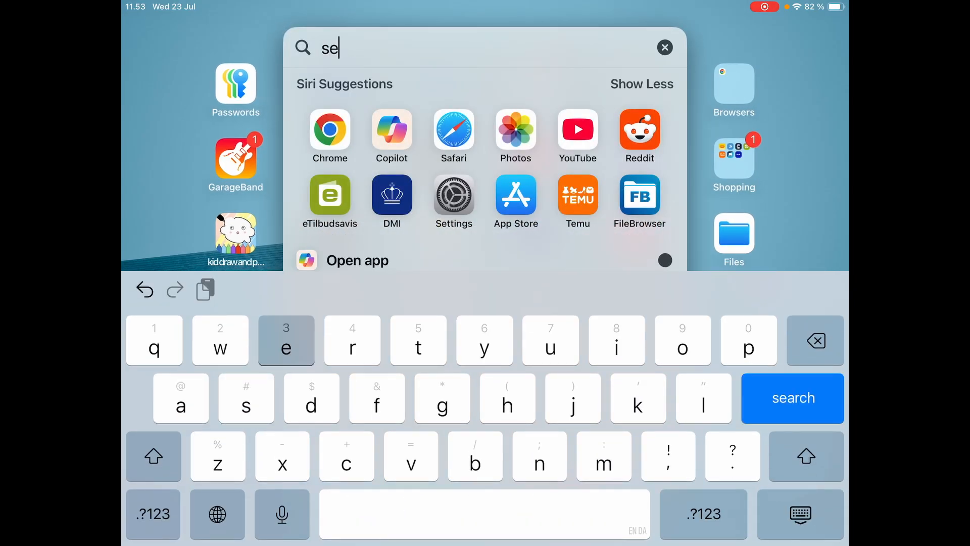
{"action": "left_click", "coordinate": [454, 196]}
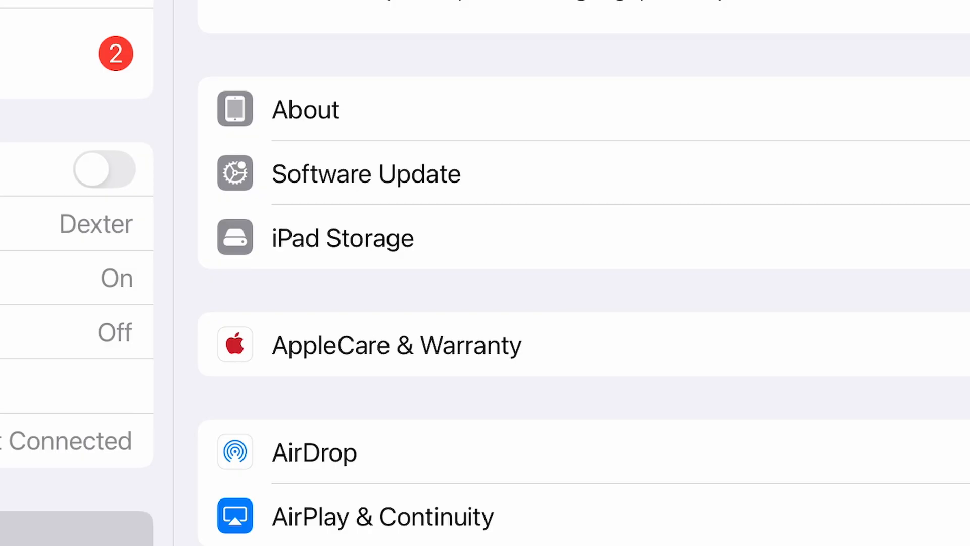
{"action": "left_click", "coordinate": [117, 278]}
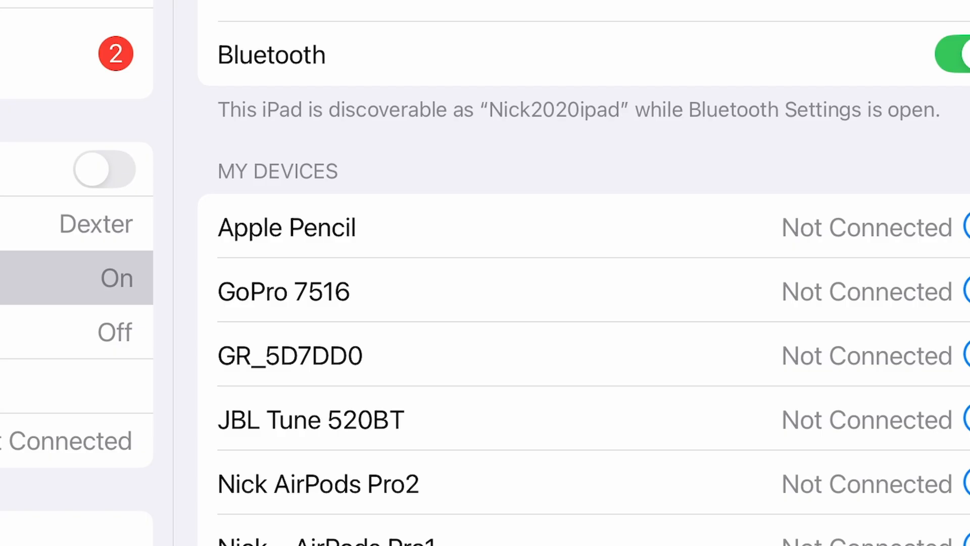
{"action": "left_click", "coordinate": [965, 355]}
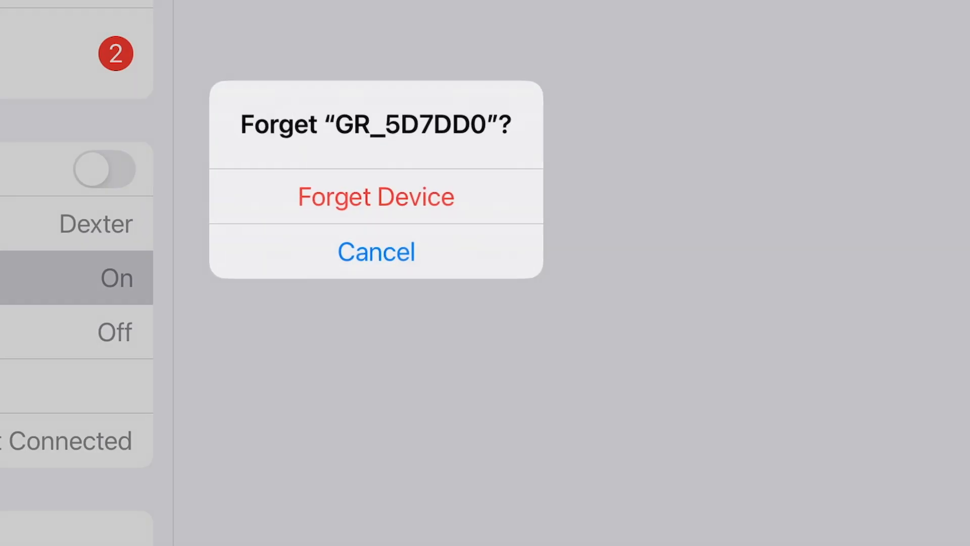
{"action": "left_click", "coordinate": [375, 196]}
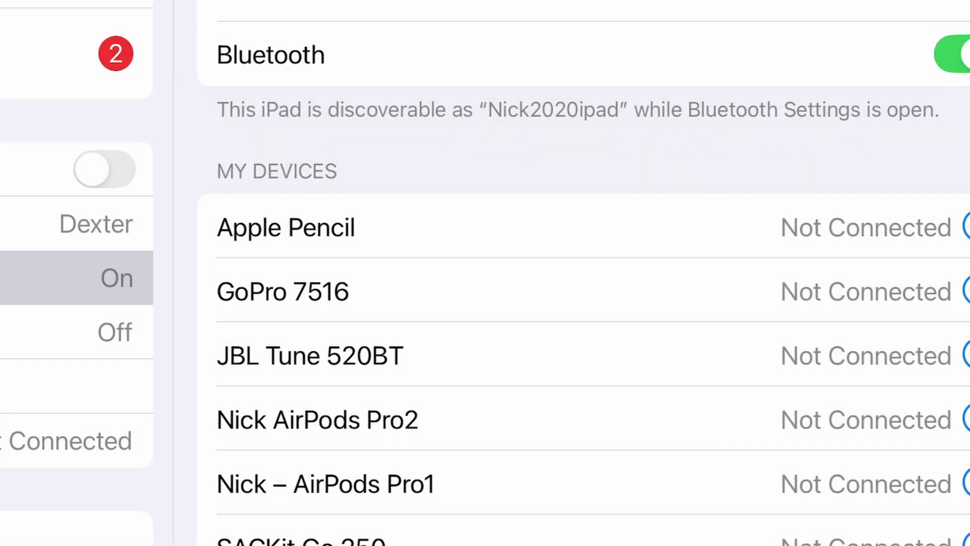
Step: Review the Wi-Fi network list in Settings
{"action": "left_click", "coordinate": [95, 223]}
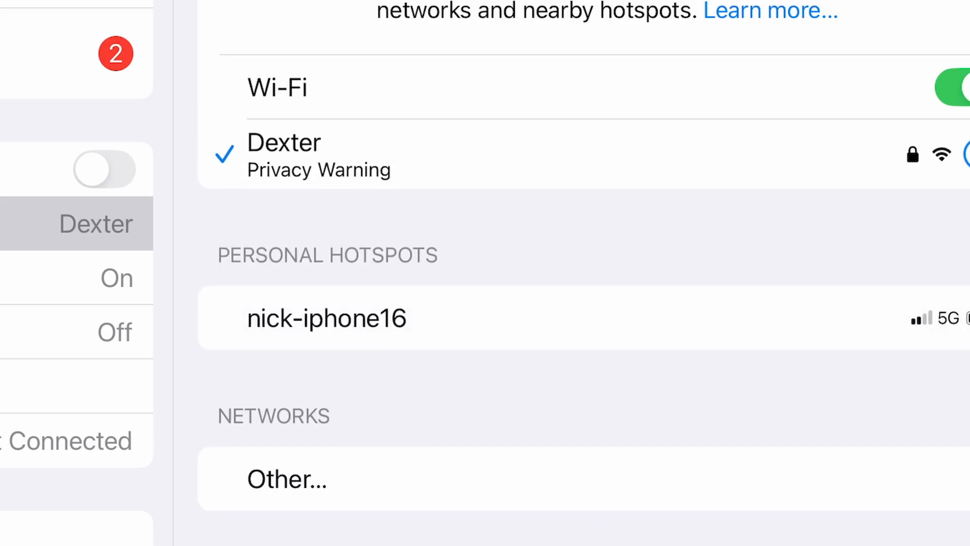
{"action": "scroll", "scroll_direction": "down", "scroll_amount": 3}
{"action": "type", "text": "app"}
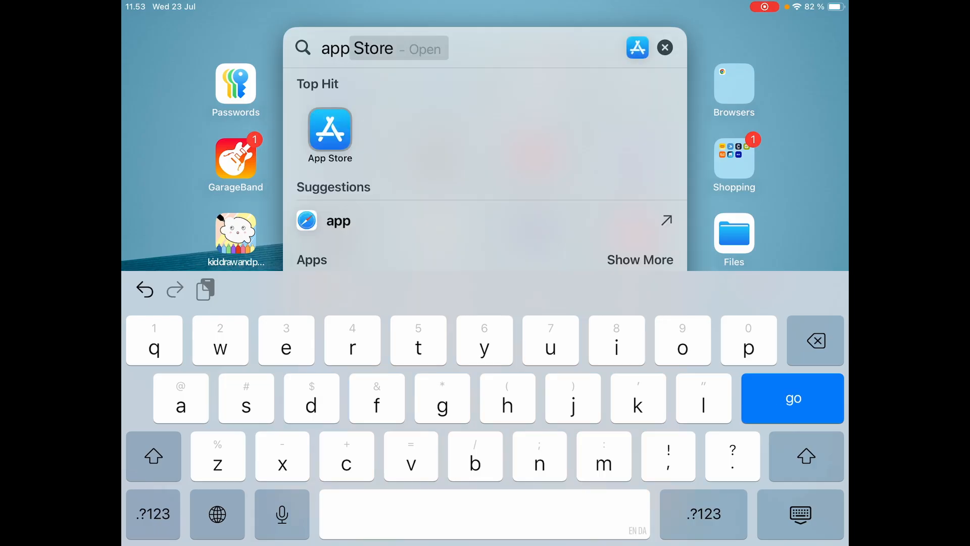
Step: Search the App Store for 'Gr worl' and download GR WORLD again
{"action": "left_click", "coordinate": [329, 129]}
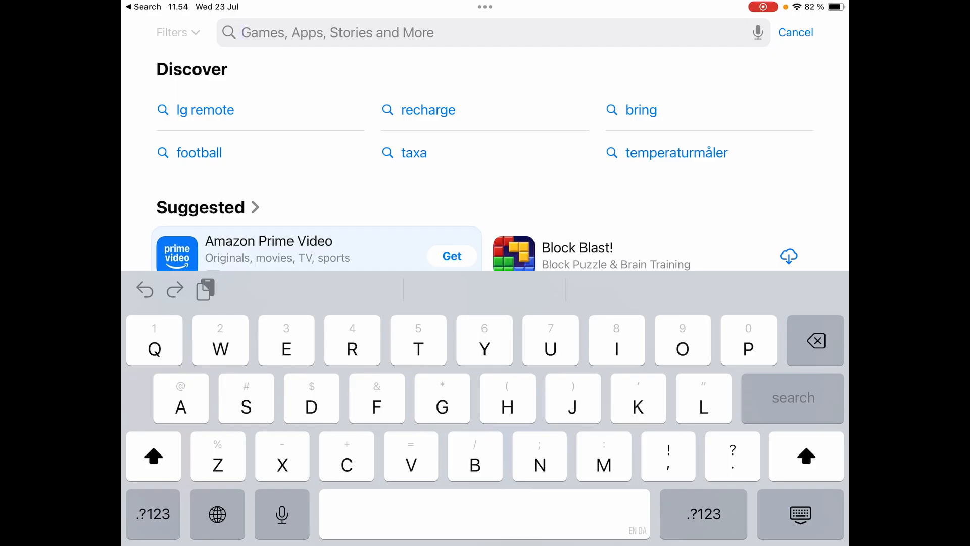
{"action": "type", "text": "Gr wo"}
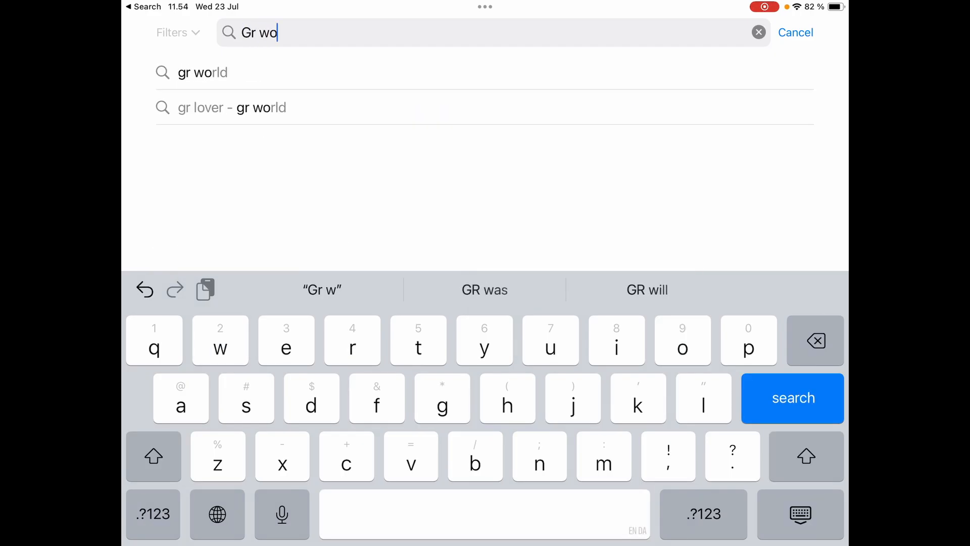
{"action": "type", "text": "rl"}
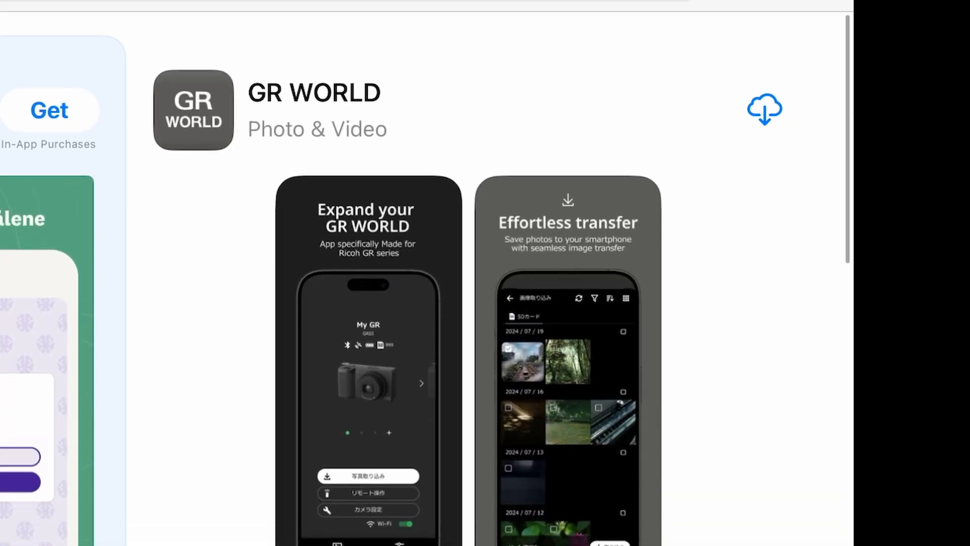
{"action": "left_click", "coordinate": [763, 109]}
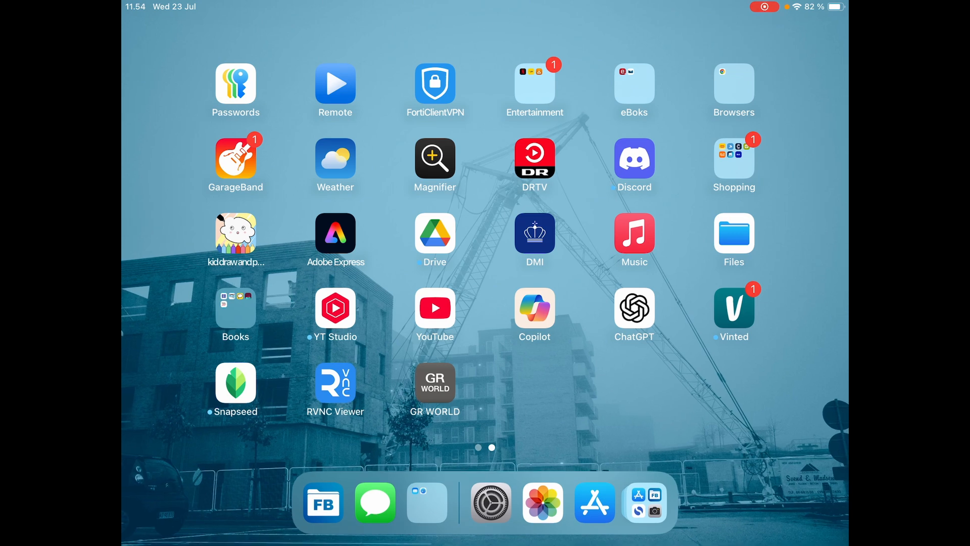
Step: Launch GR WORLD, agree to the terms and go through the introduction to Get started
{"action": "left_click", "coordinate": [435, 382]}
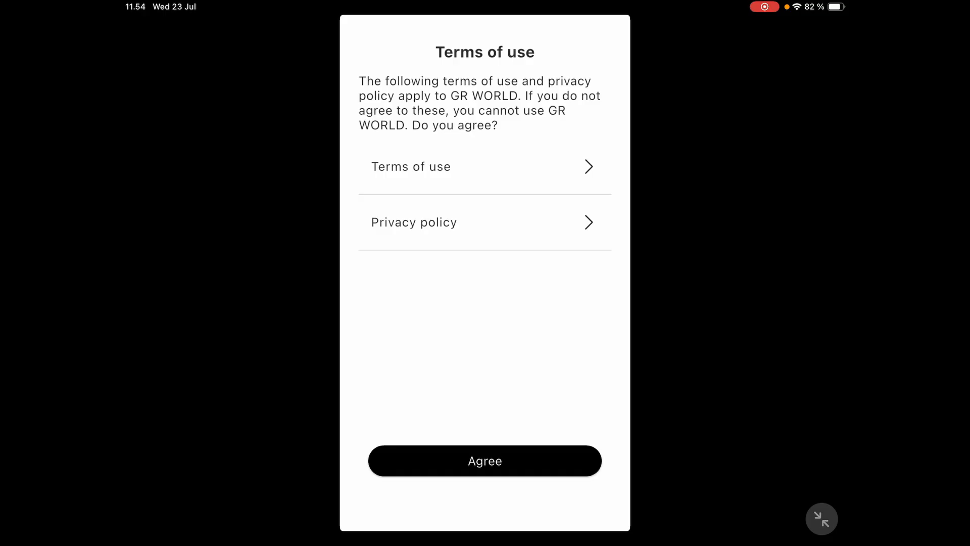
{"action": "left_click", "coordinate": [485, 461]}
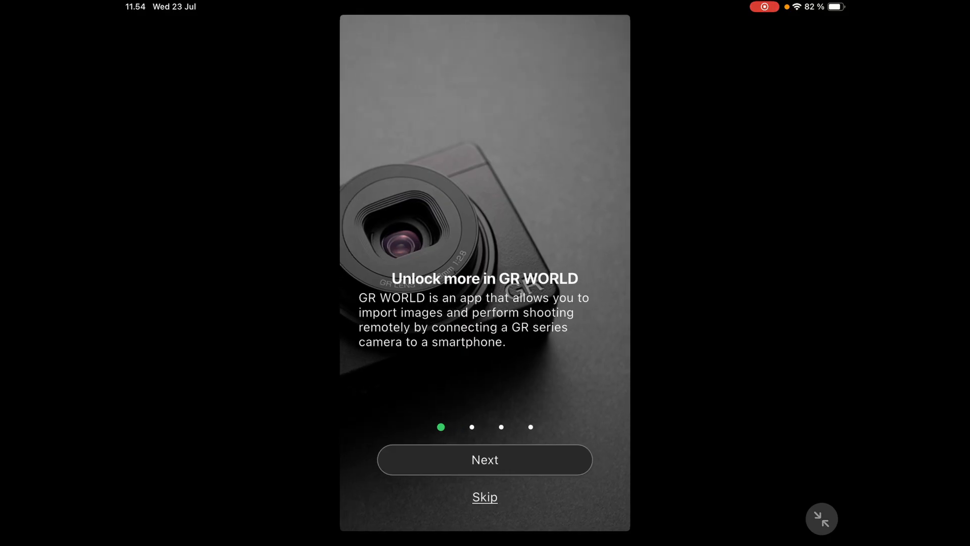
{"action": "left_click", "coordinate": [485, 460]}
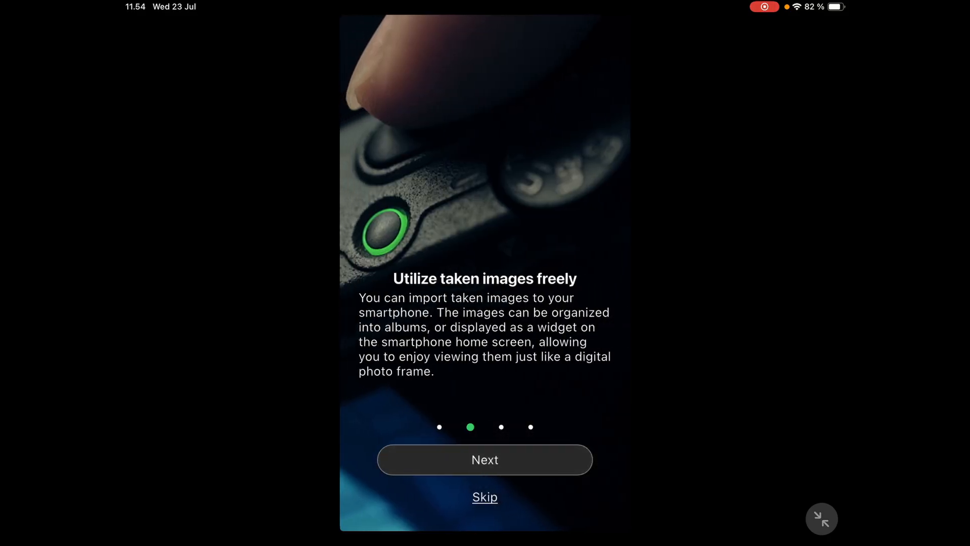
{"action": "left_click", "coordinate": [485, 460]}
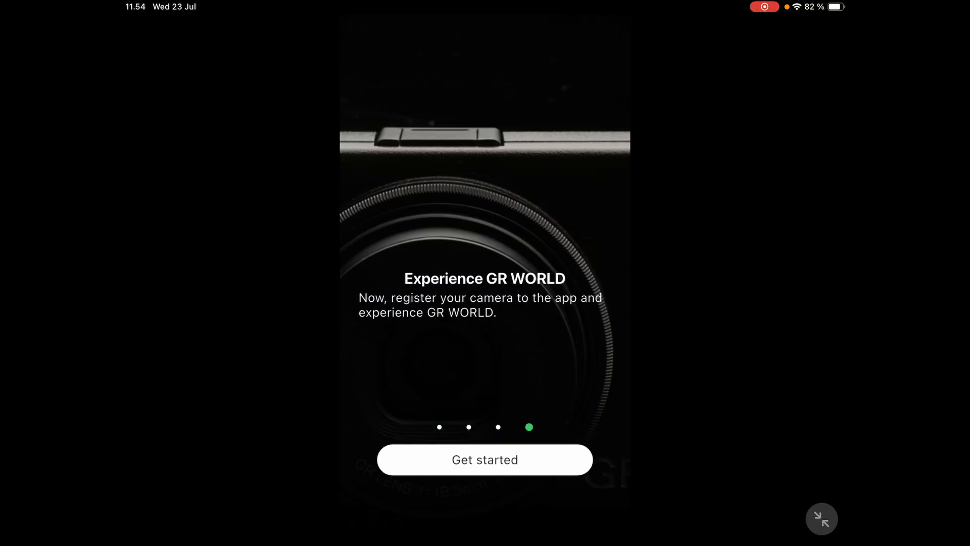
{"action": "left_click", "coordinate": [484, 459]}
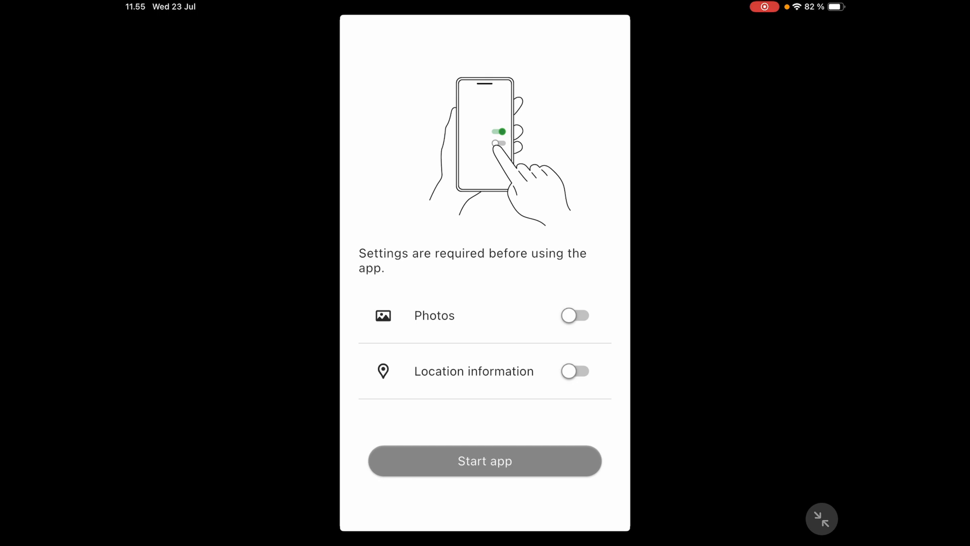
Step: Grant Photos and Location access and answer the notification permission prompt
{"action": "left_click", "coordinate": [575, 316]}
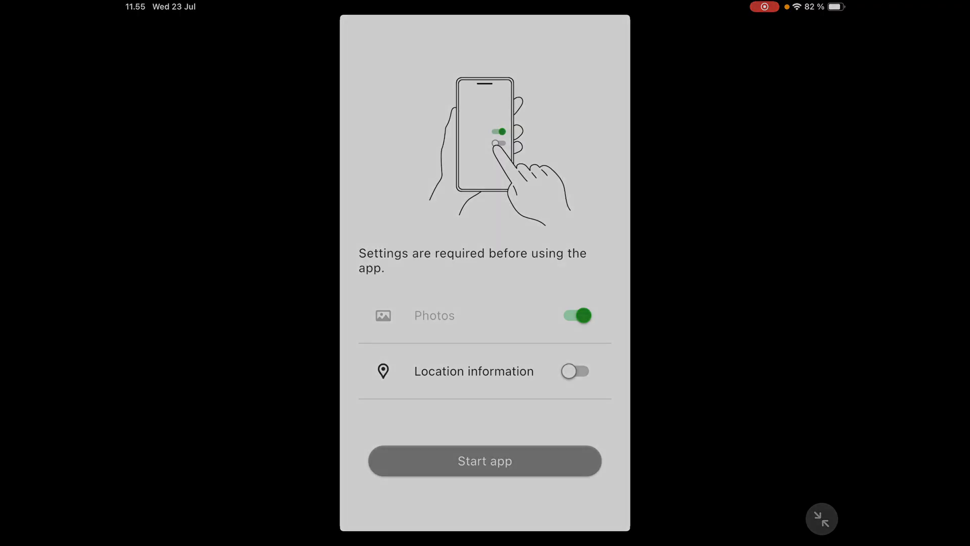
{"action": "left_click", "coordinate": [575, 371]}
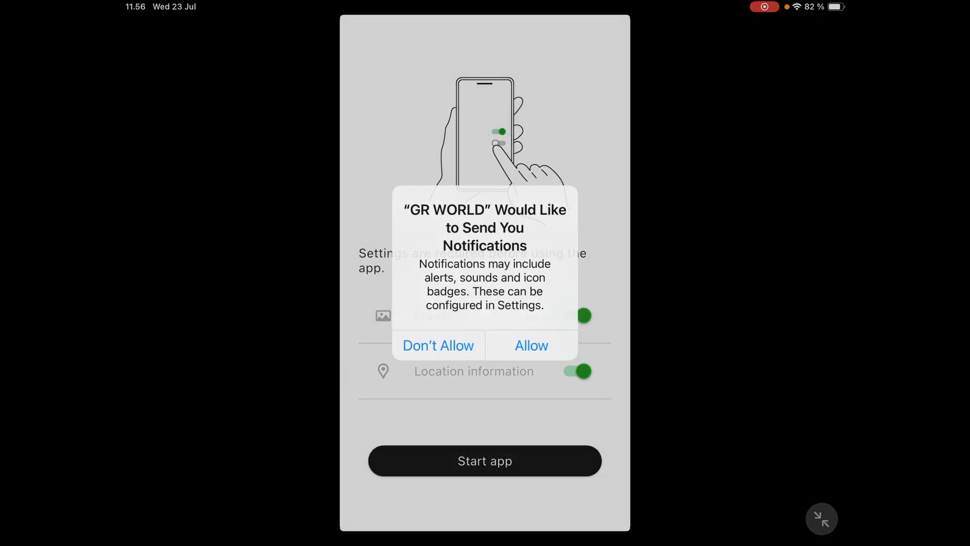
{"action": "left_click", "coordinate": [531, 346]}
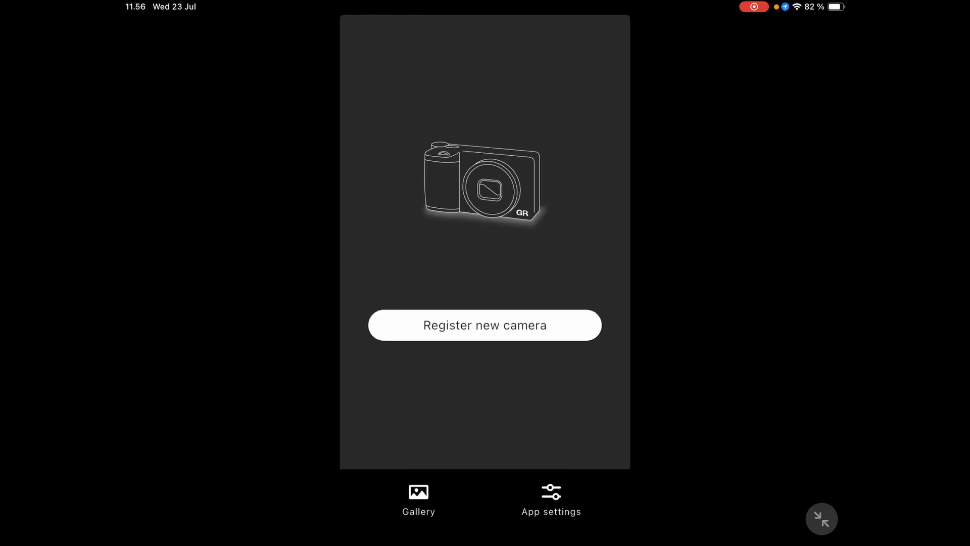
Step: Register a new GR III / GR IIIx camera with firmware already updated
{"action": "left_click", "coordinate": [484, 326]}
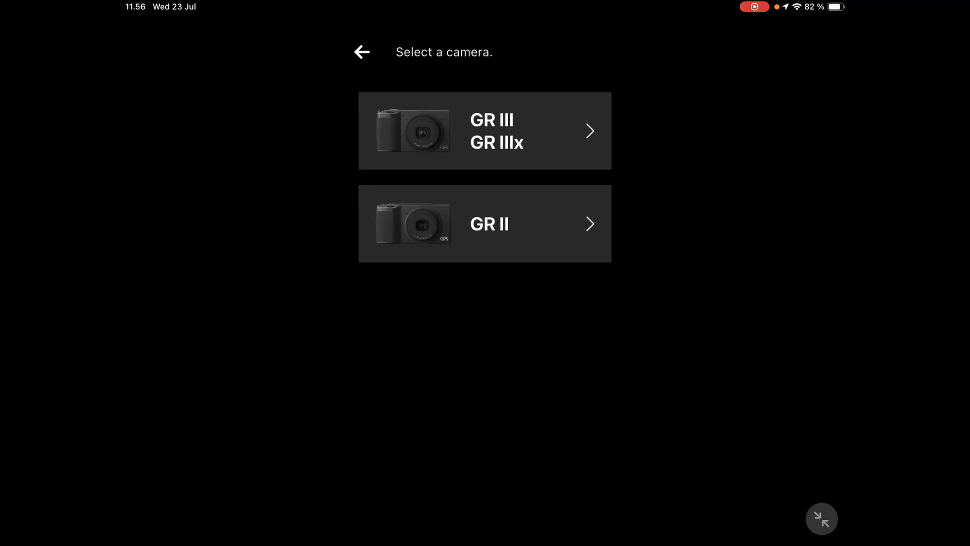
{"action": "left_click", "coordinate": [484, 131]}
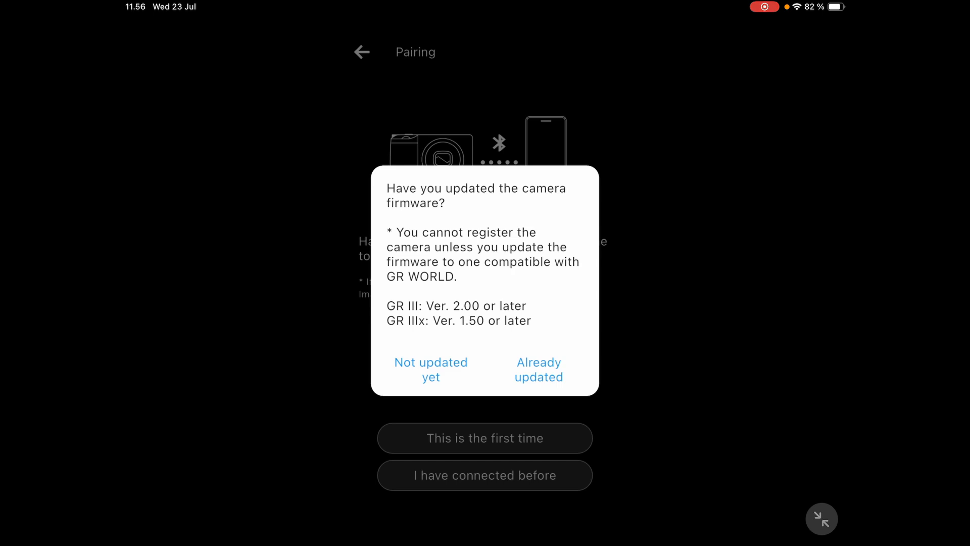
{"action": "left_click", "coordinate": [539, 370]}
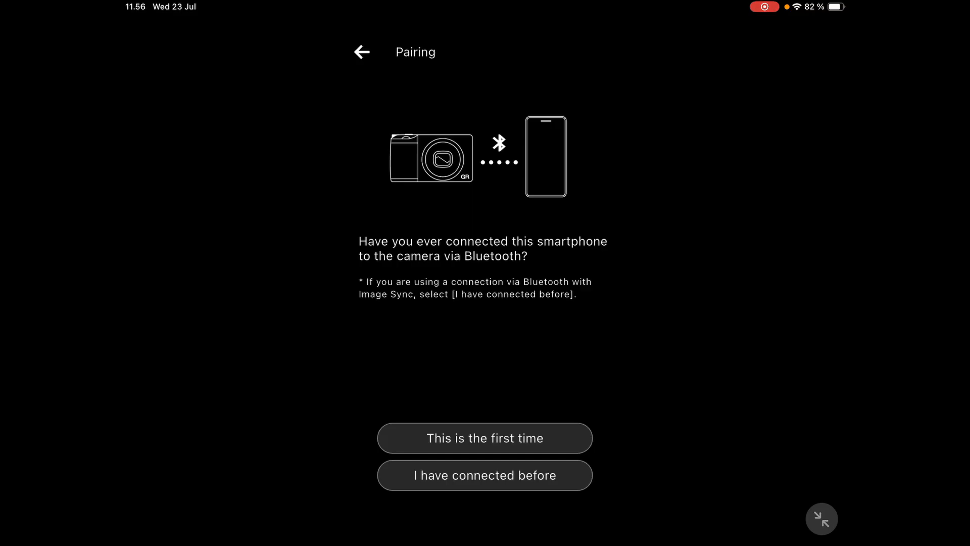
{"action": "left_click", "coordinate": [485, 437]}
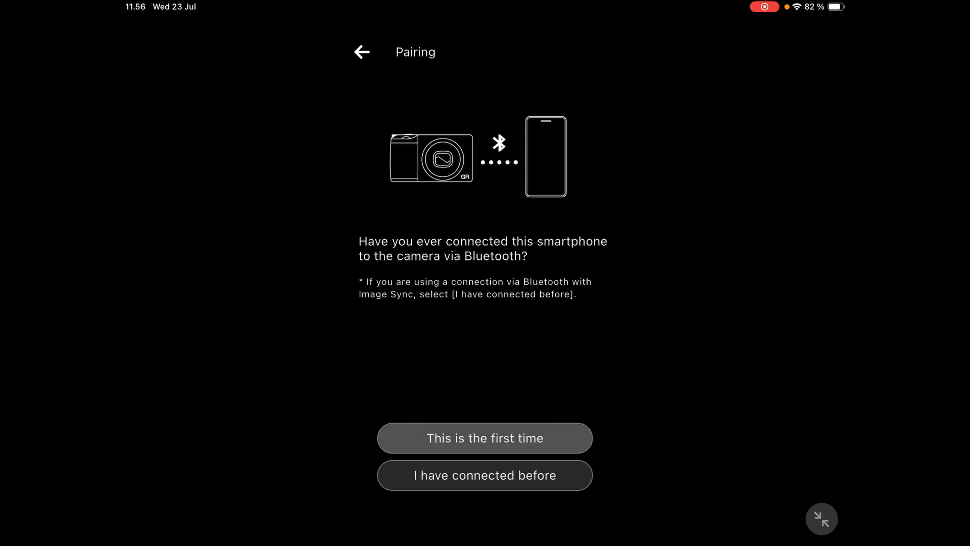
Step: Search for cameras as a first-time Bluetooth connection and select GR_5D7DD0; pairing fails
{"action": "left_click", "coordinate": [485, 437]}
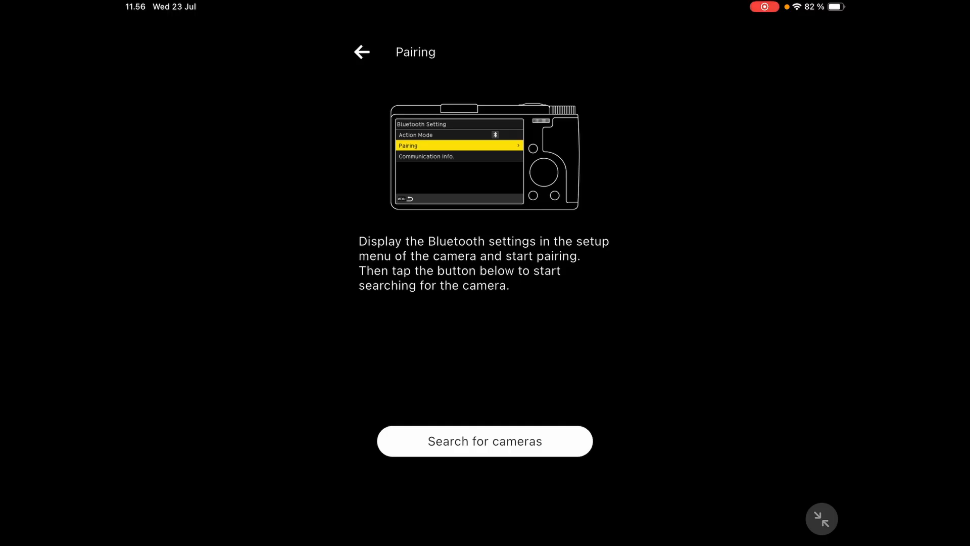
{"action": "left_click", "coordinate": [485, 441]}
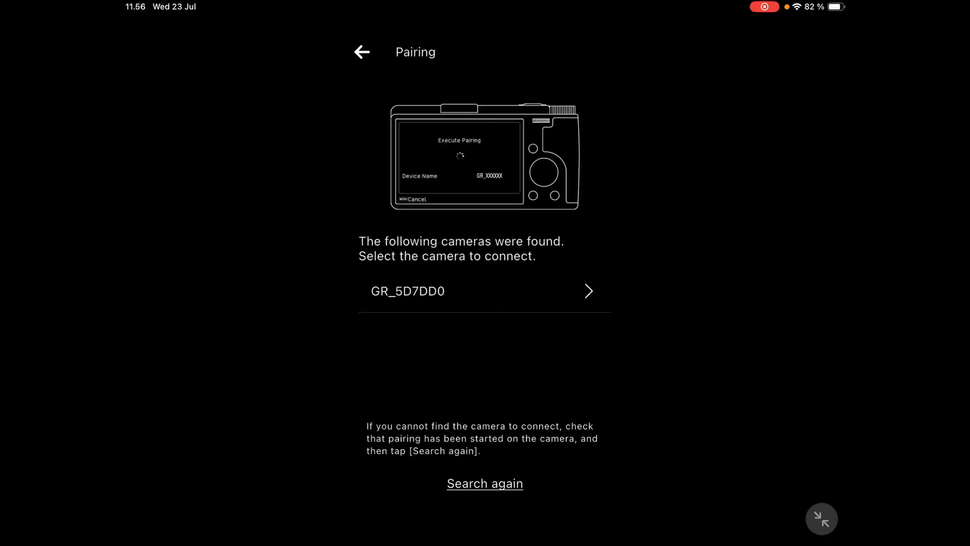
{"action": "left_click", "coordinate": [484, 291]}
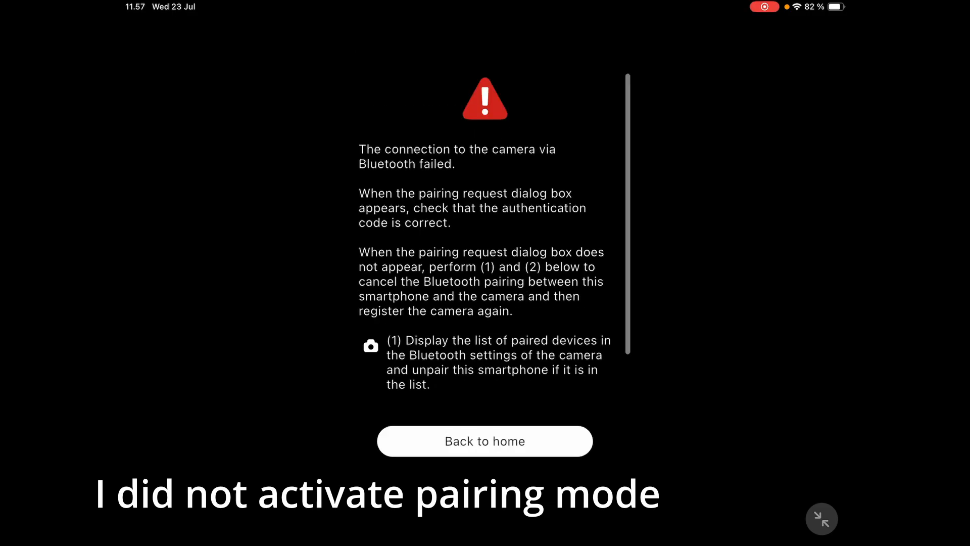
Step: Return home and restart registration of a new GR III / GR IIIx camera
{"action": "left_click", "coordinate": [485, 441]}
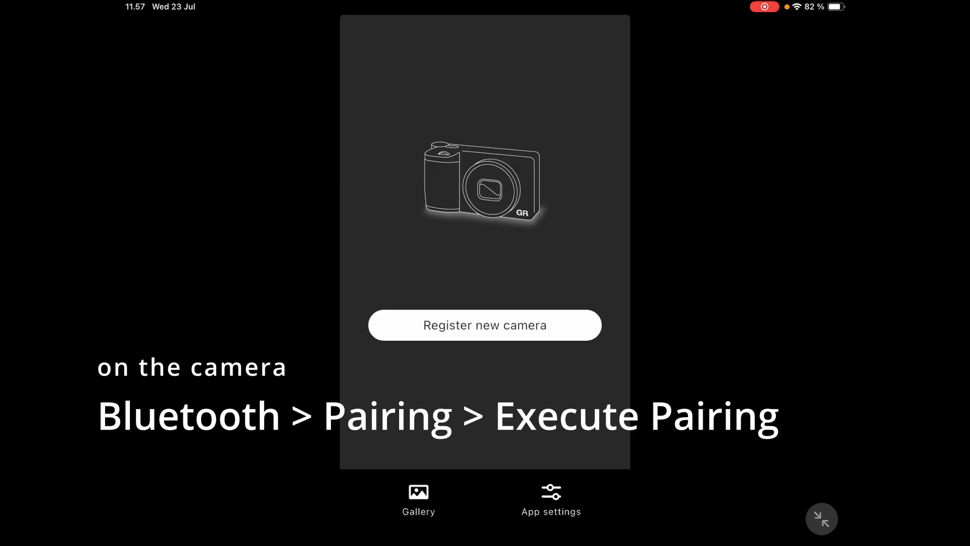
{"action": "left_click", "coordinate": [484, 325]}
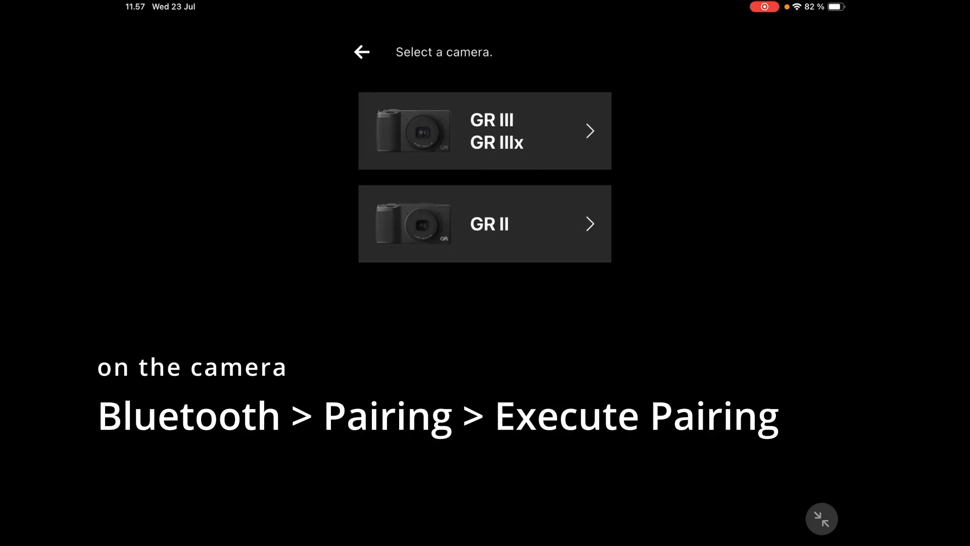
{"action": "left_click", "coordinate": [484, 131]}
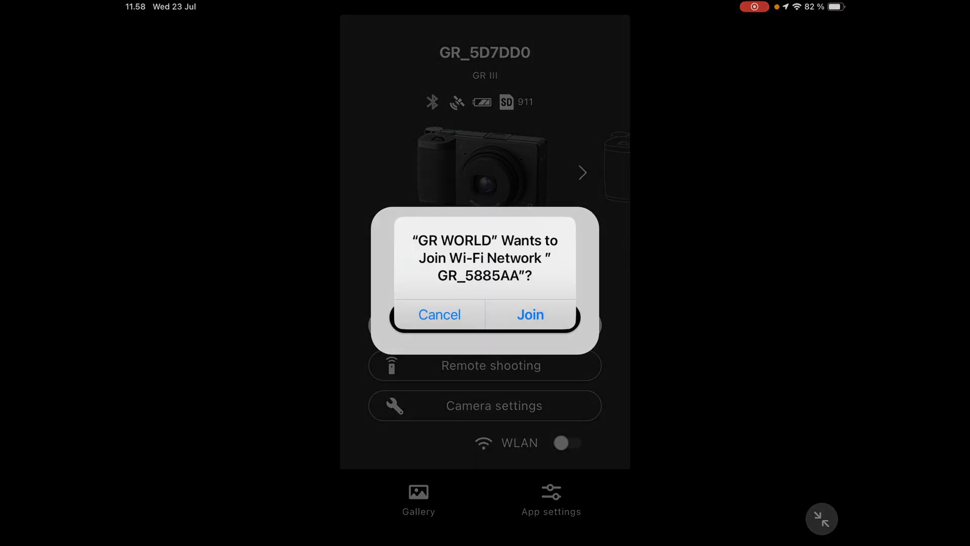
Step: Join the camera's Wi-Fi network GR_5885AA and allow local network access
{"action": "left_click", "coordinate": [529, 314]}
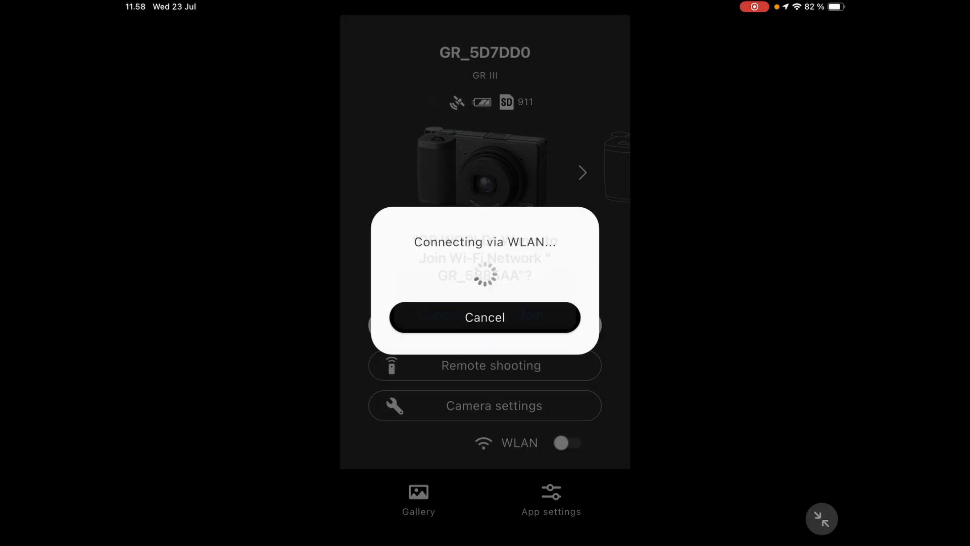
{"action": "left_click", "coordinate": [530, 316]}
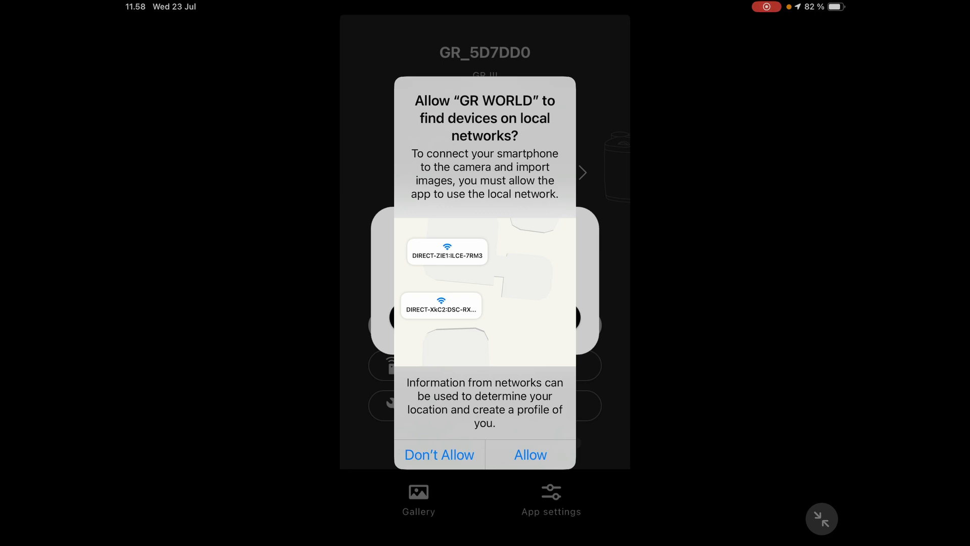
{"action": "left_click", "coordinate": [530, 455]}
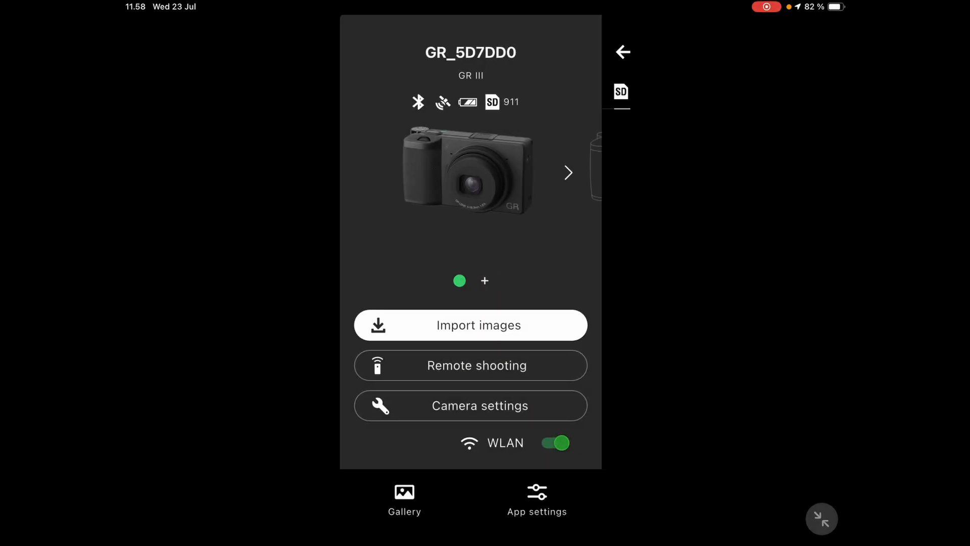
Step: Preview the Import images gallery and return to the camera screen
{"action": "left_click", "coordinate": [471, 325]}
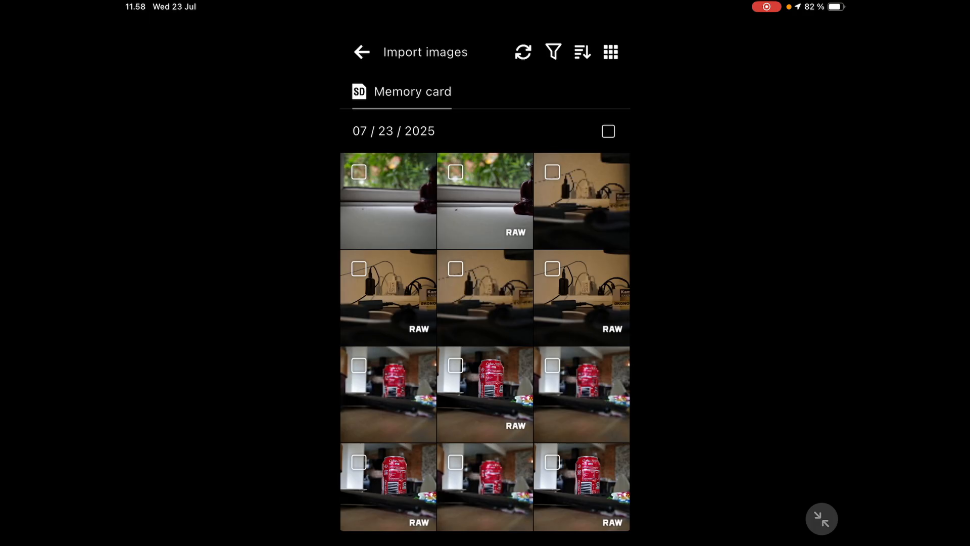
{"action": "left_click", "coordinate": [359, 53]}
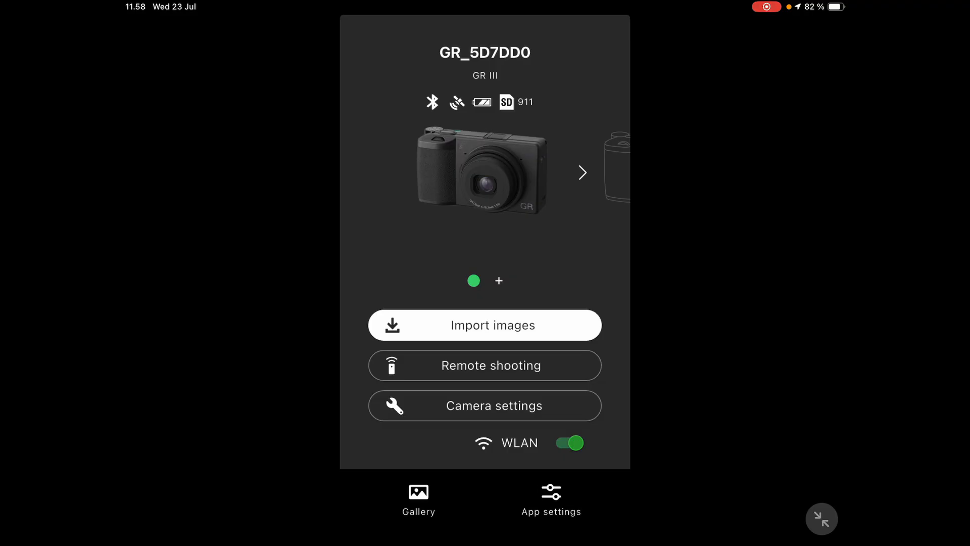
Step: Visit Camera settings and Remote shooting for GR_5D7DD0, returning each time
{"action": "left_click", "coordinate": [485, 406]}
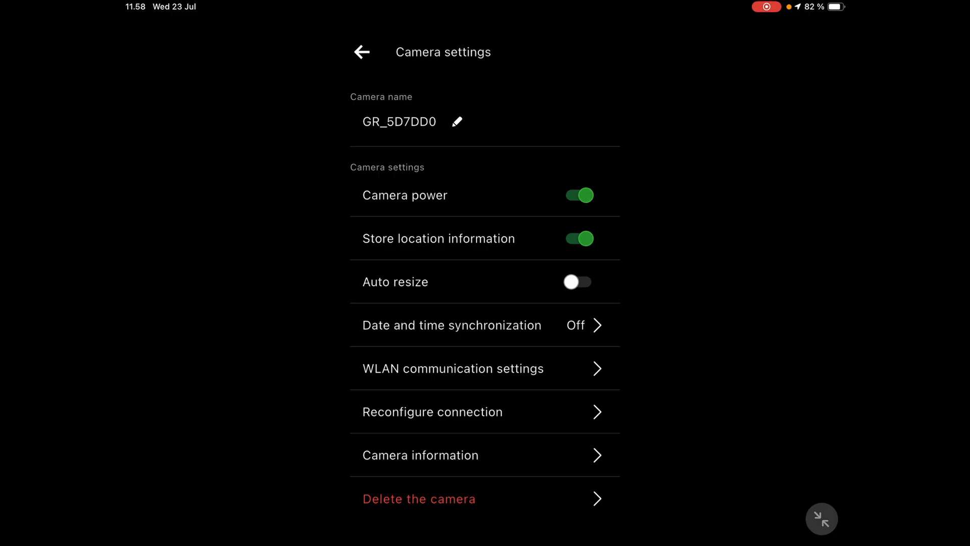
{"action": "left_click", "coordinate": [362, 53]}
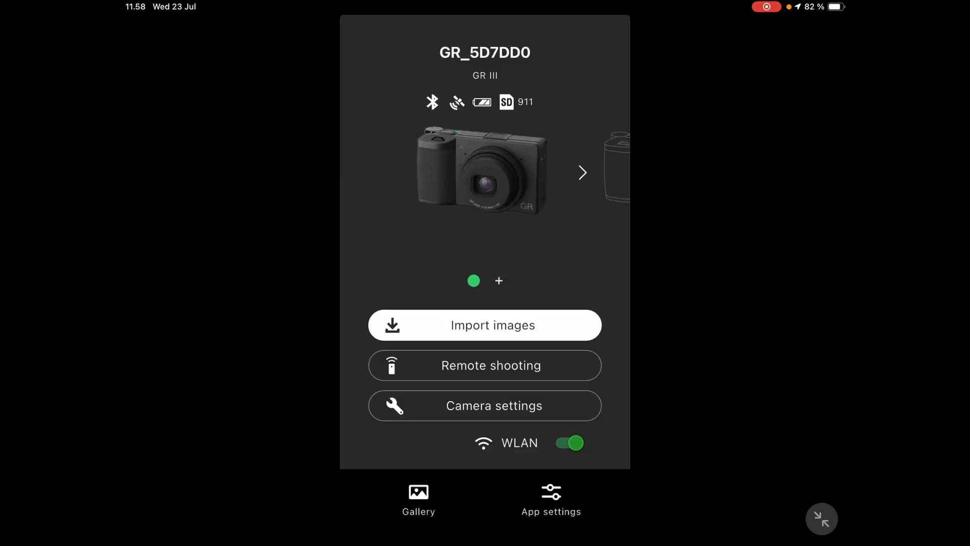
{"action": "left_click", "coordinate": [484, 365]}
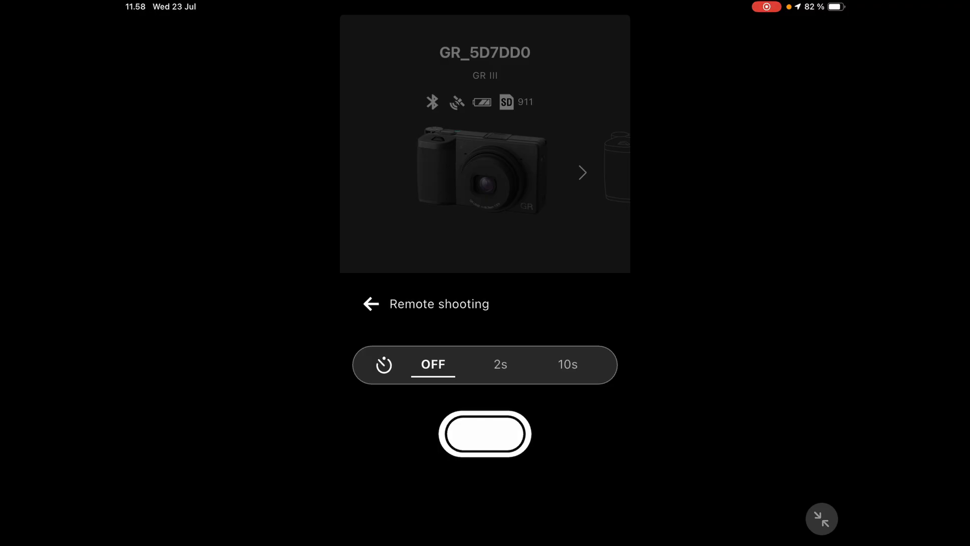
{"action": "left_click", "coordinate": [367, 304]}
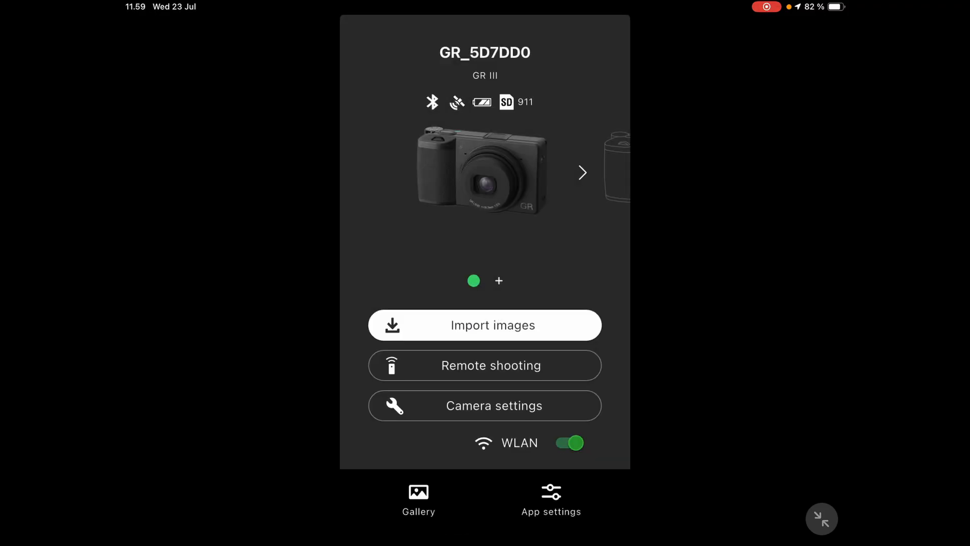
Step: Show the memory card photos in the Import images gallery
{"action": "left_click", "coordinate": [485, 326]}
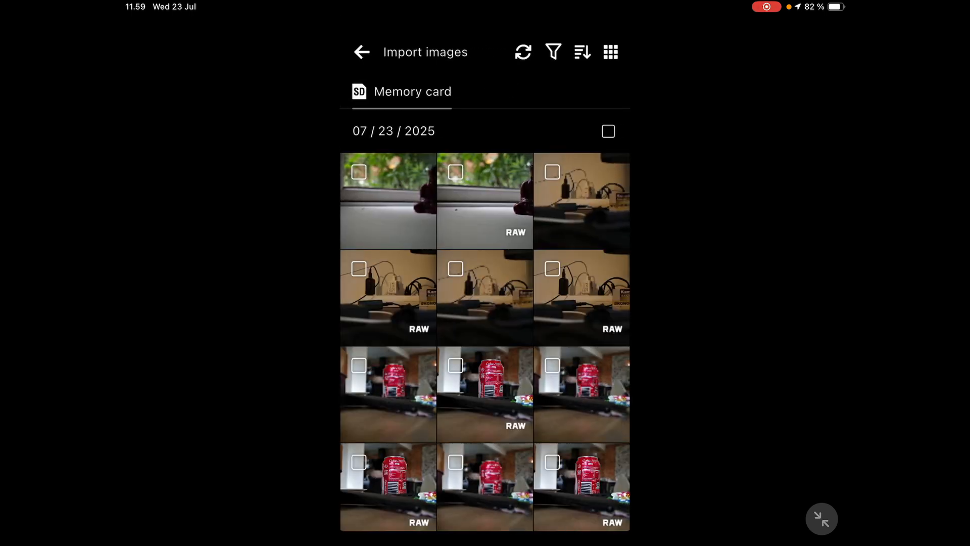